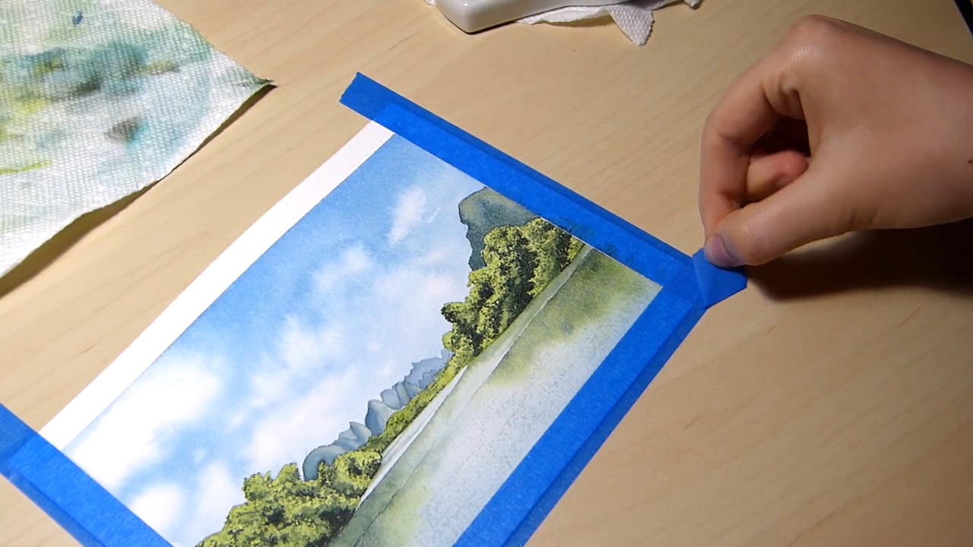
# Peel the top strip of masking tape away, revealing the white border above the sky.
pyautogui.moveTo(714, 266); pyautogui.dragTo(380, 69)
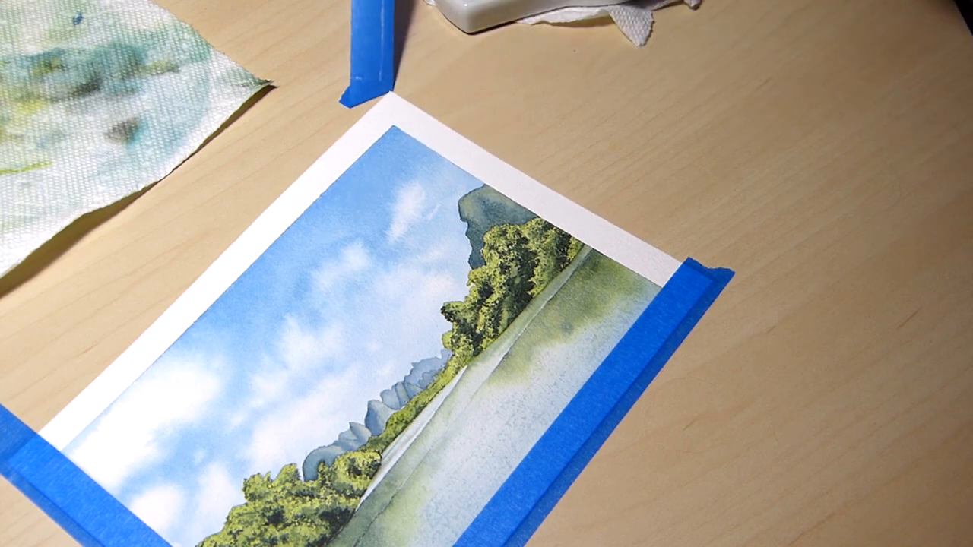